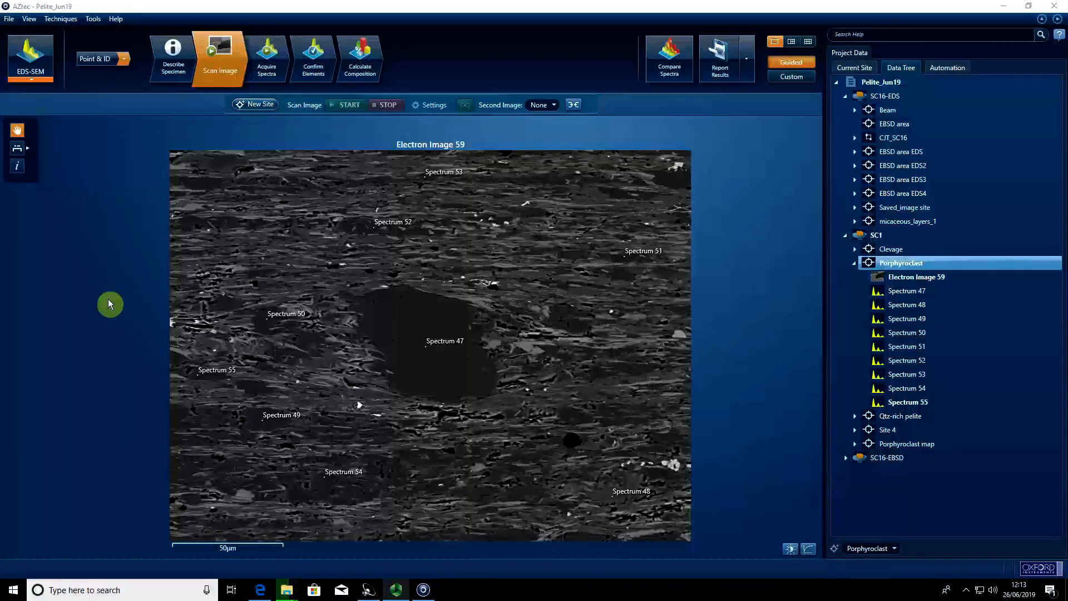
mouse_move(126, 377)
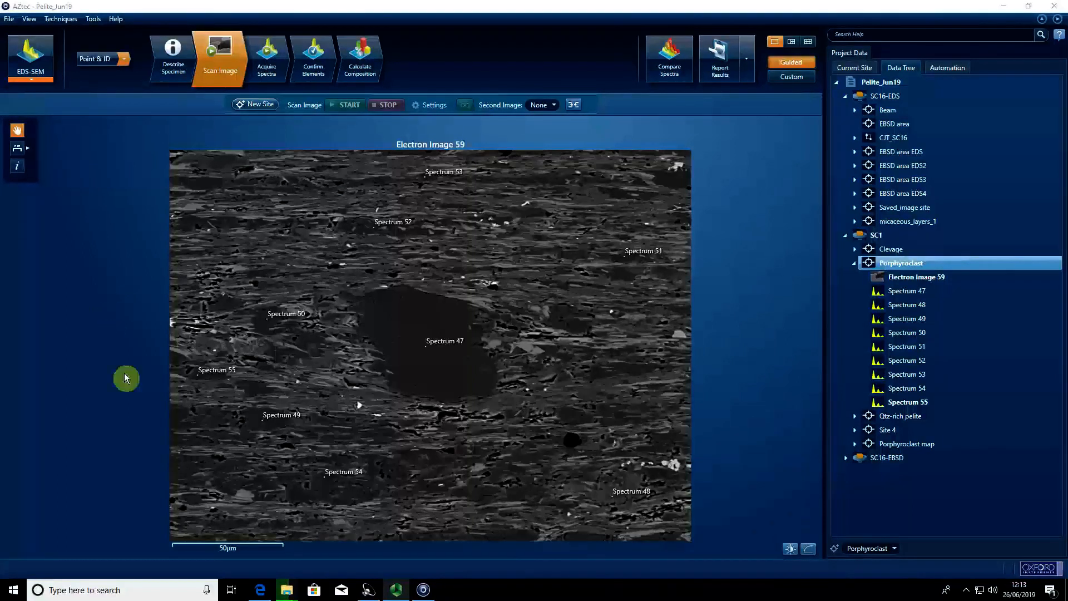
mouse_move(490, 210)
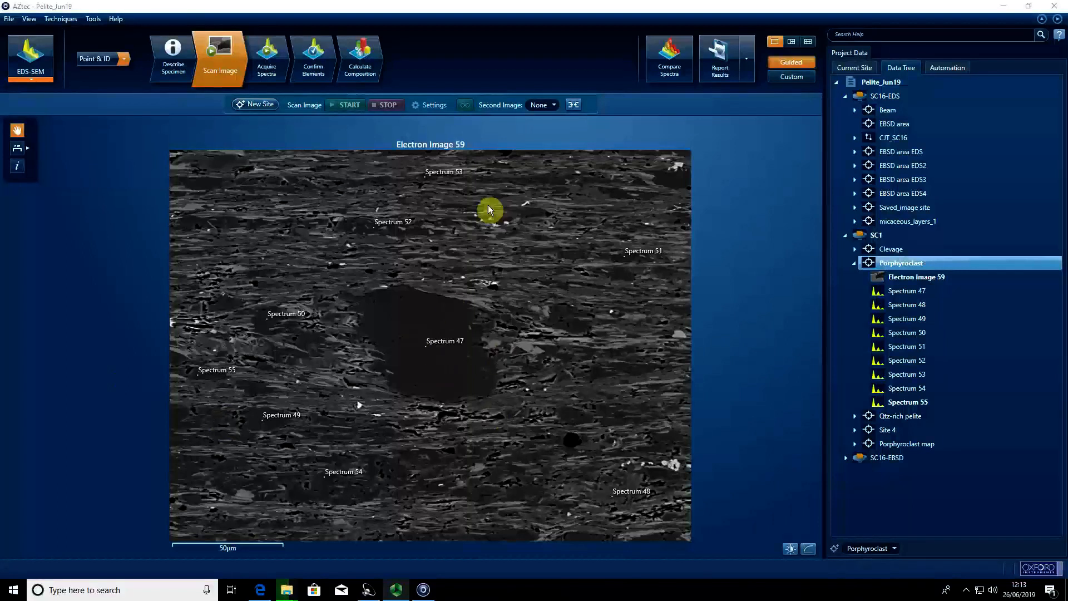
mouse_move(315, 333)
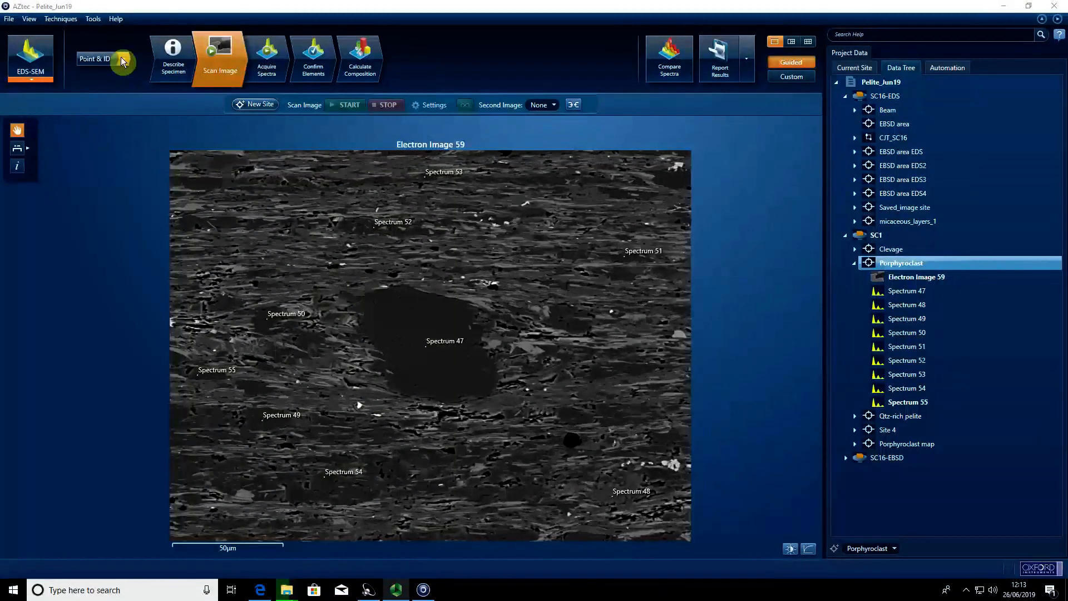
mouse_move(171, 54)
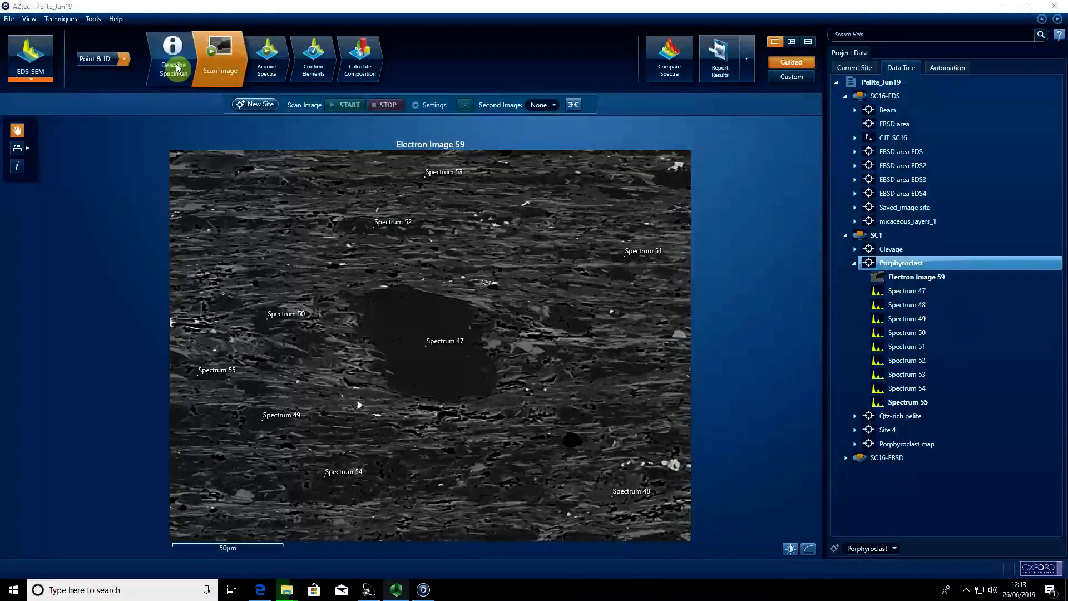
Step: In Describe Specimen for Porphyroclast, mark the beam calibration element as coated
click(171, 58)
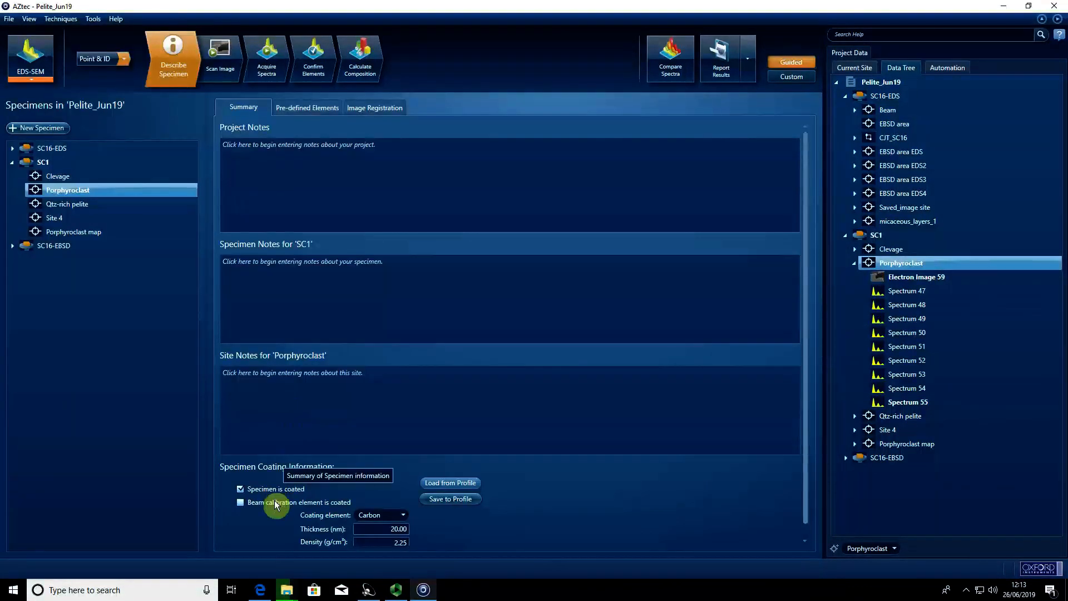
click(240, 502)
text(15)
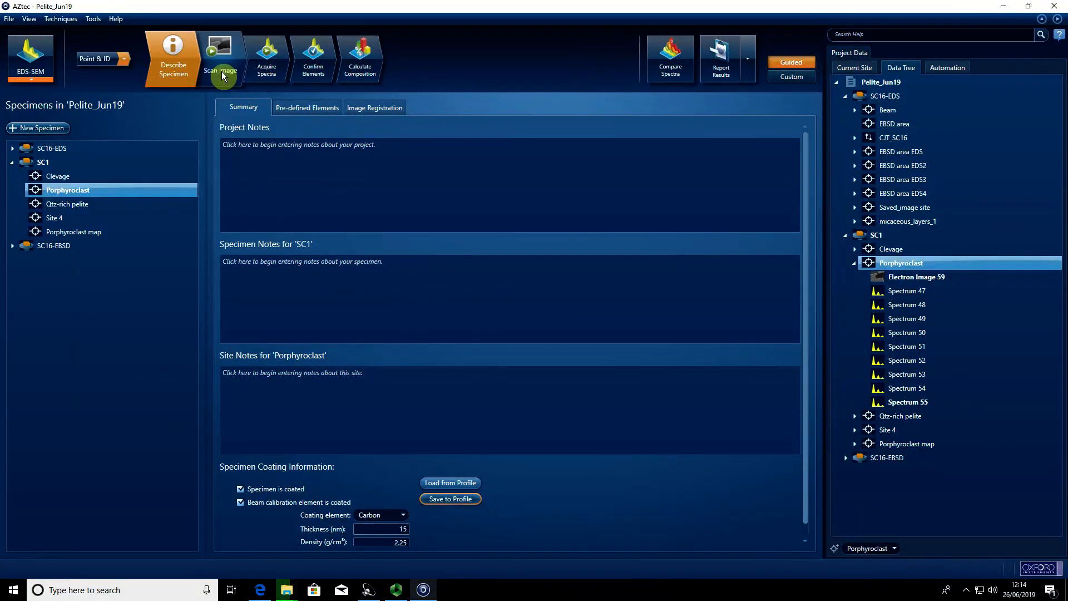
Step: Return to the Scan Image step showing labelled Electron Image 59
click(219, 58)
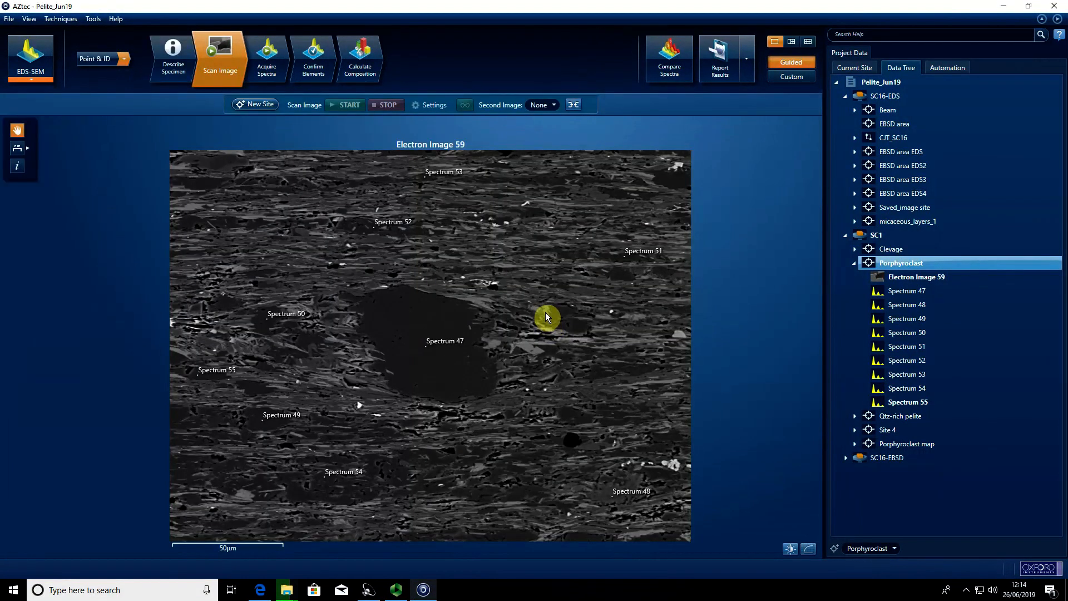
mouse_move(387, 344)
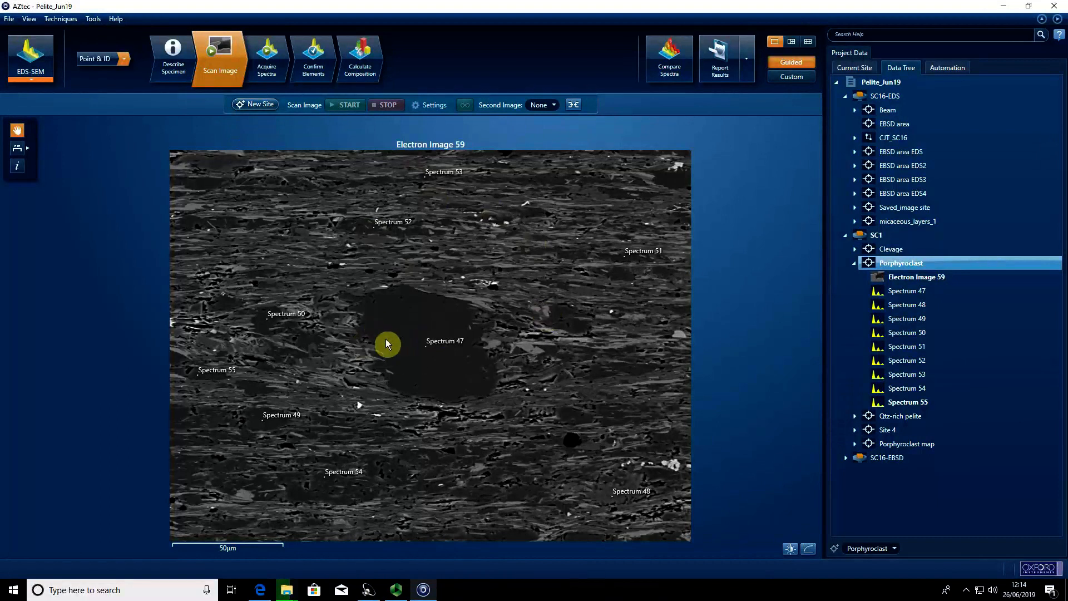
mouse_move(436, 359)
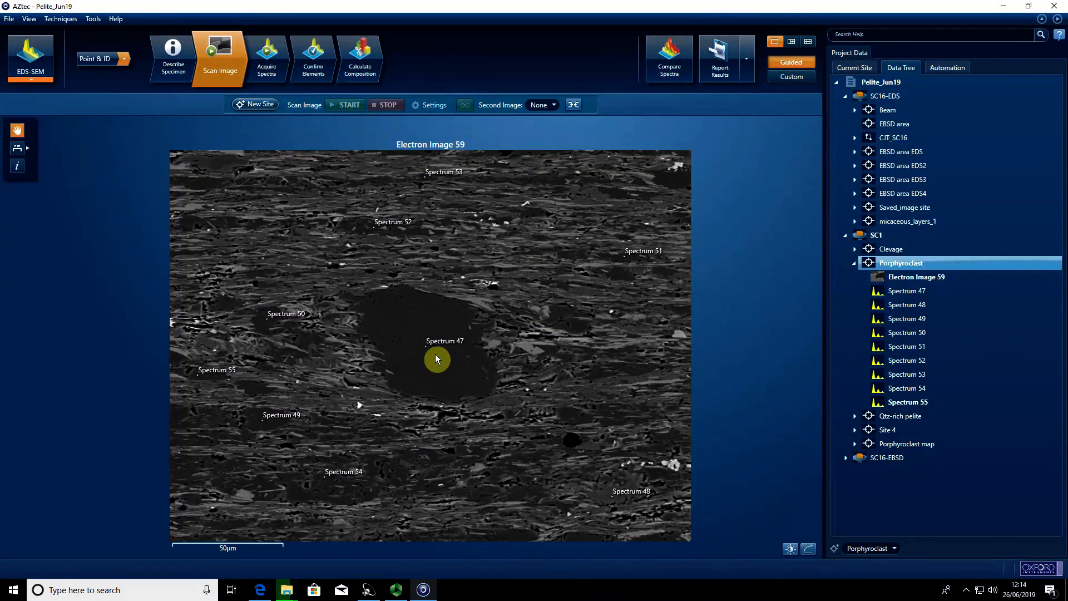
mouse_move(361, 271)
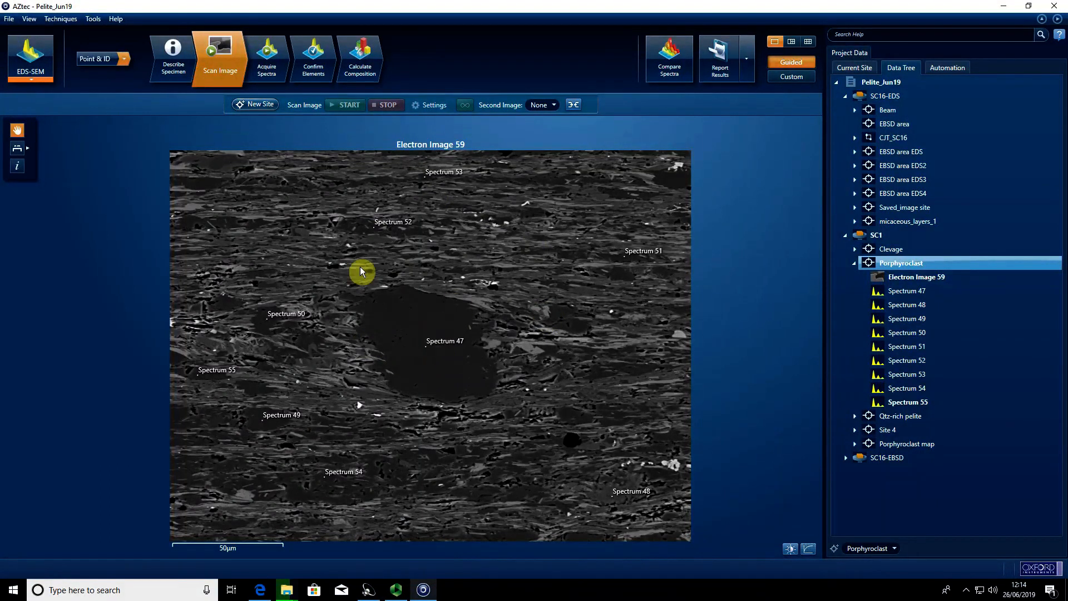
mouse_move(414, 296)
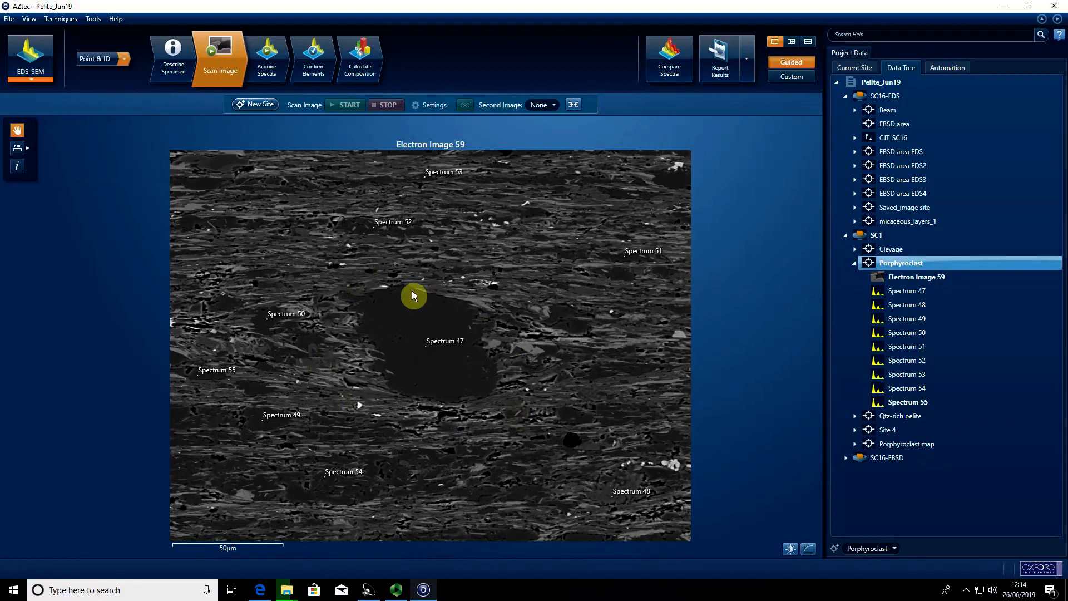
right_click(411, 295)
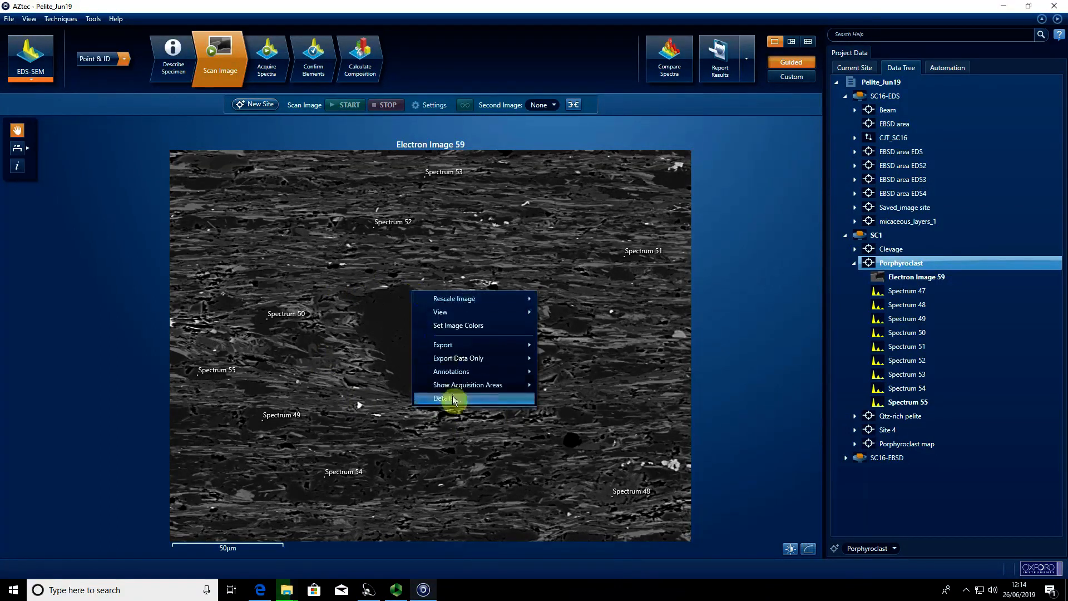
click(441, 398)
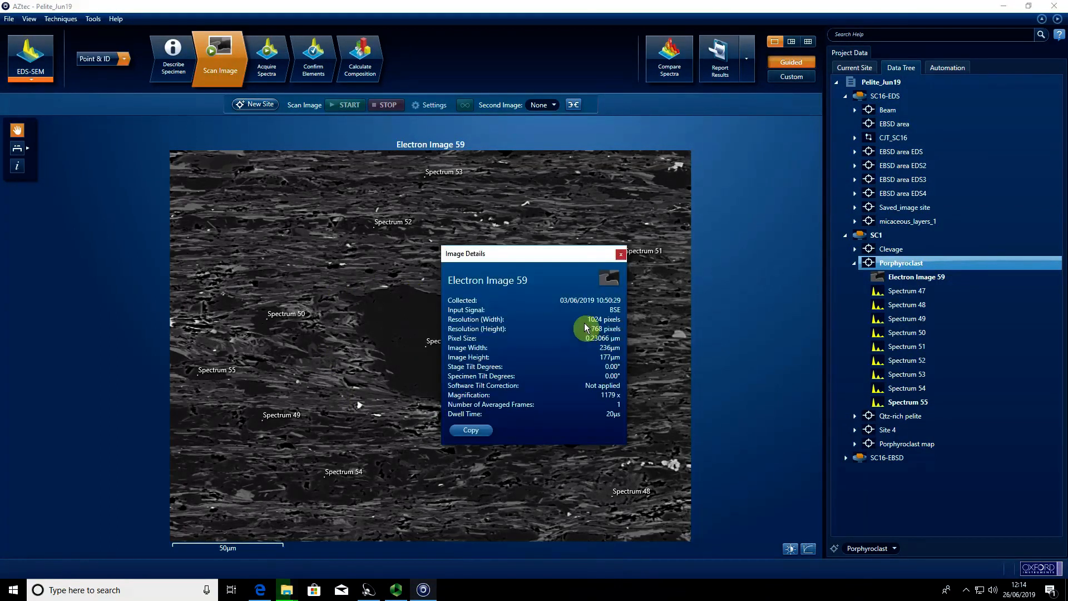
mouse_move(598, 334)
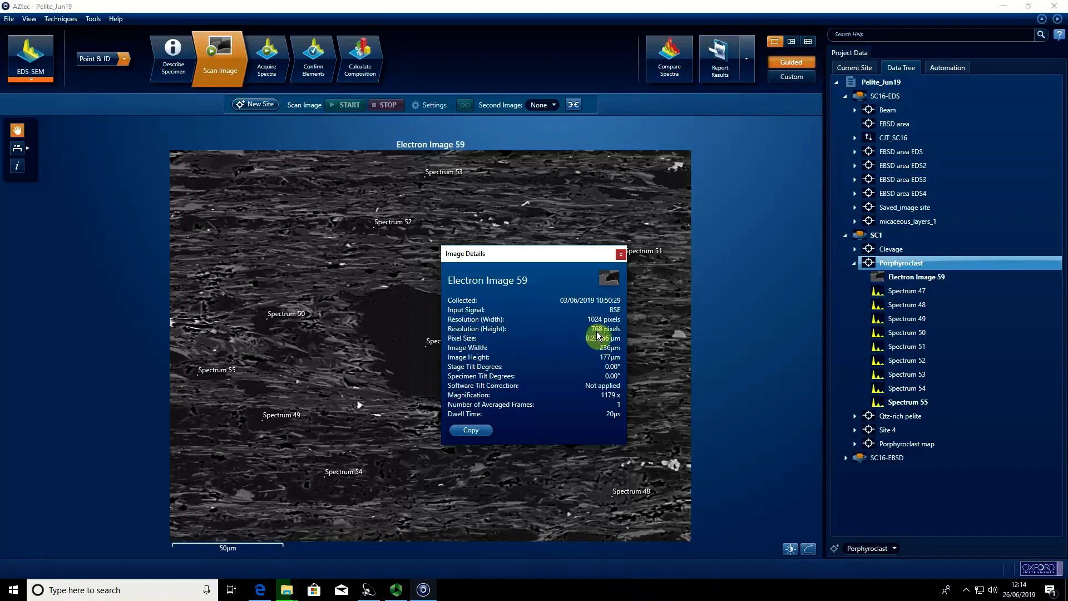
mouse_move(610, 282)
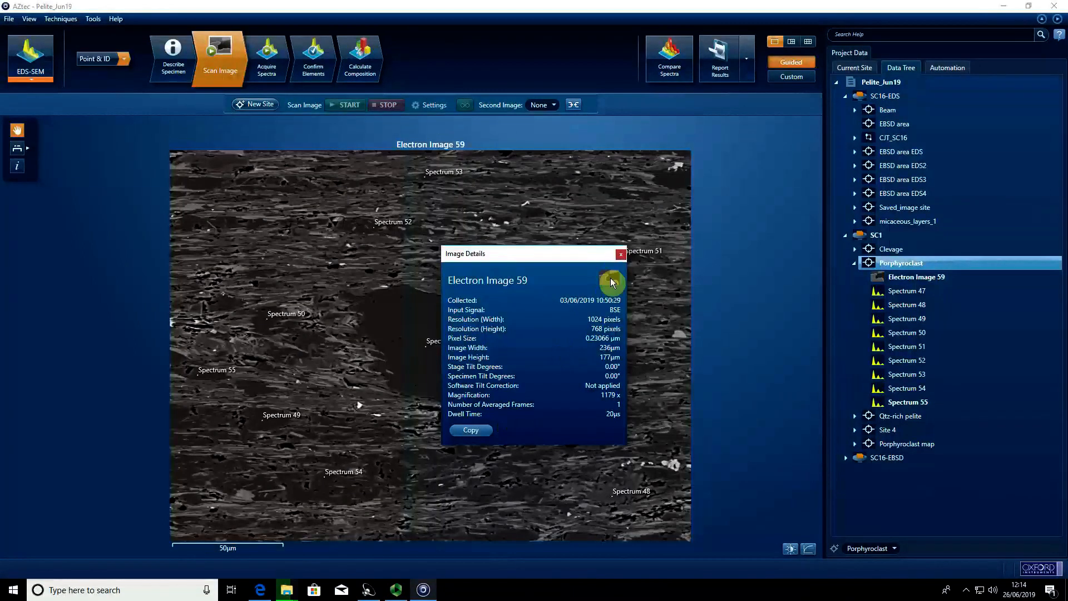
click(620, 253)
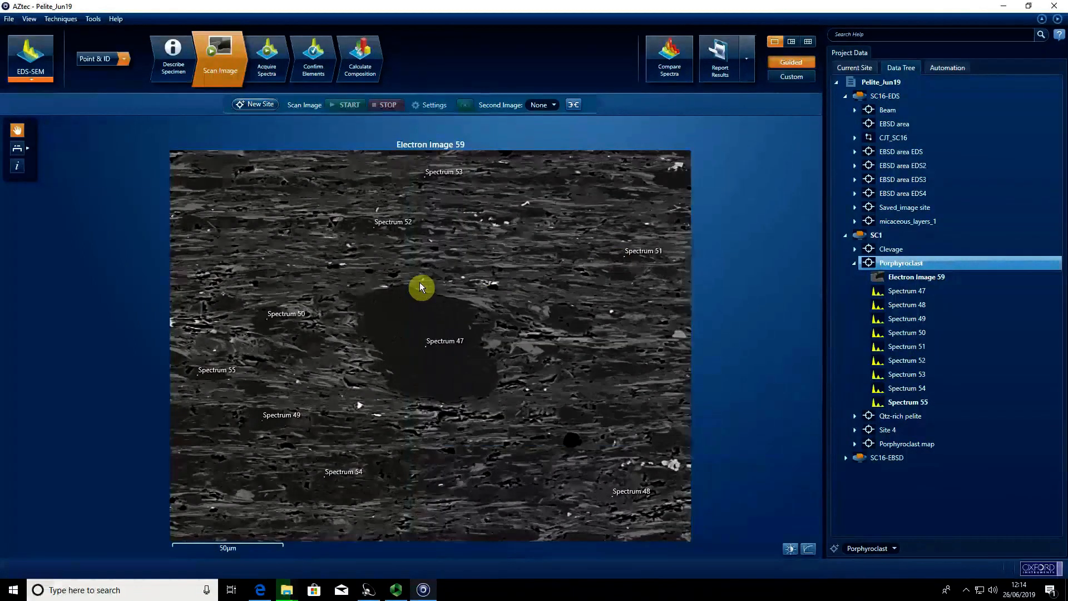
Step: Set Electron Image 59 export to 1024 pixels wide with Keep Aspect Ratio unticked, then choose Save As
right_click(420, 286)
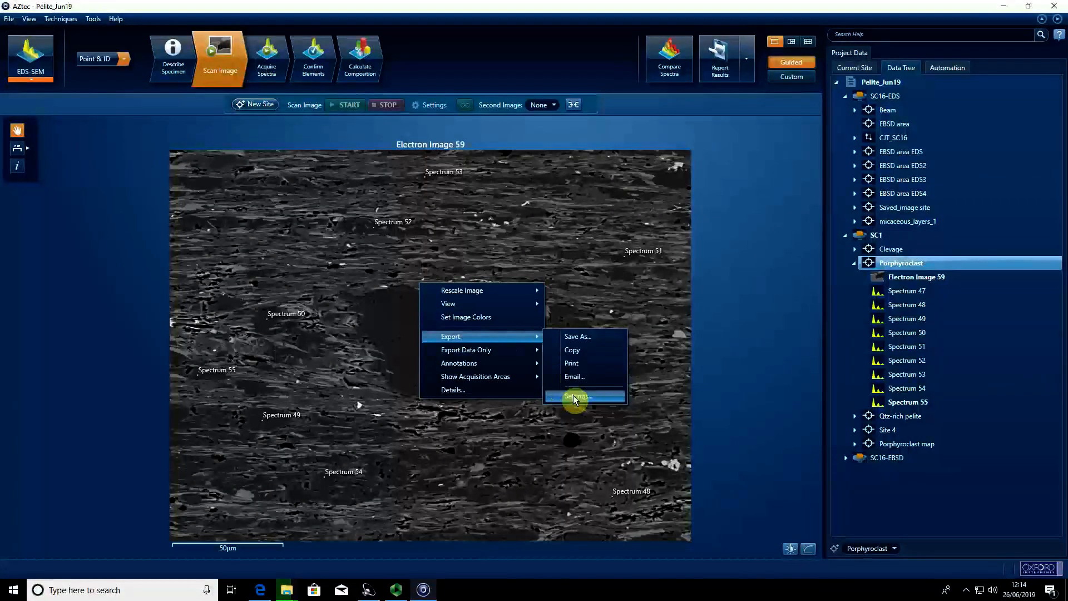
click(578, 397)
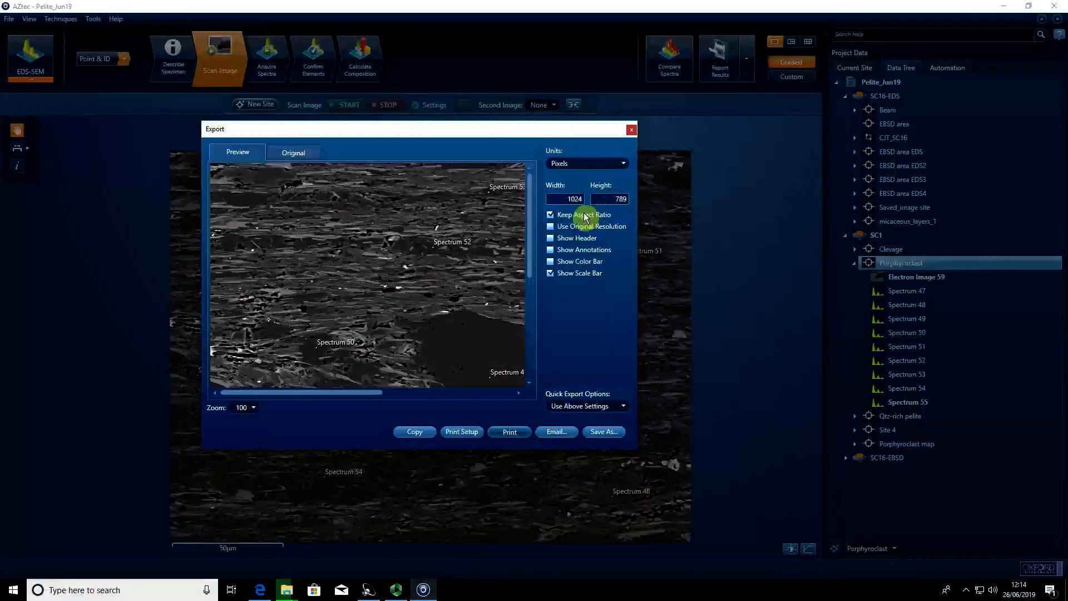
click(551, 214)
text(786)
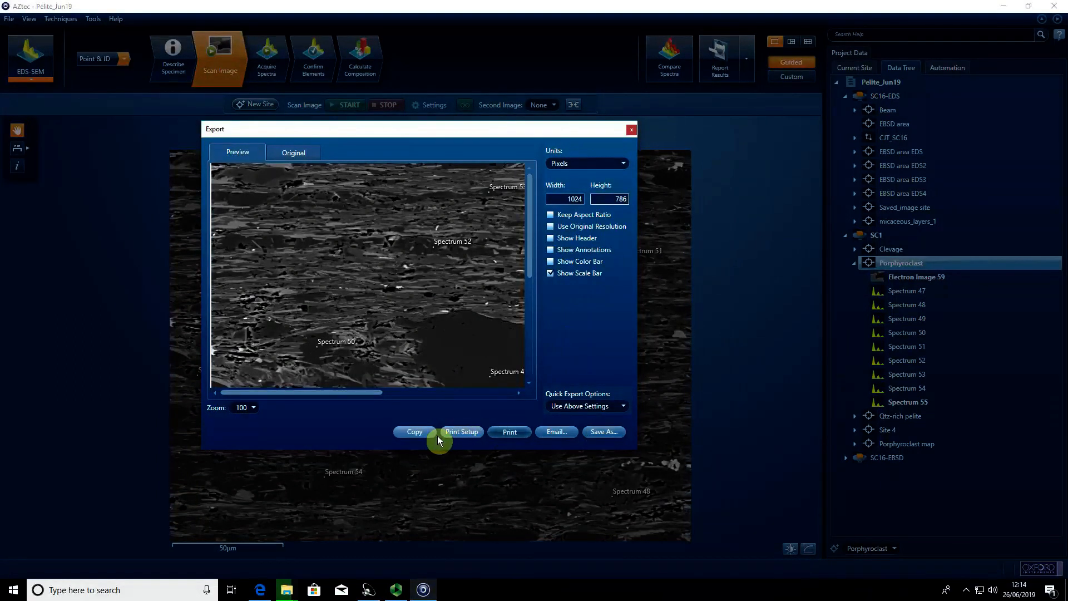
click(602, 432)
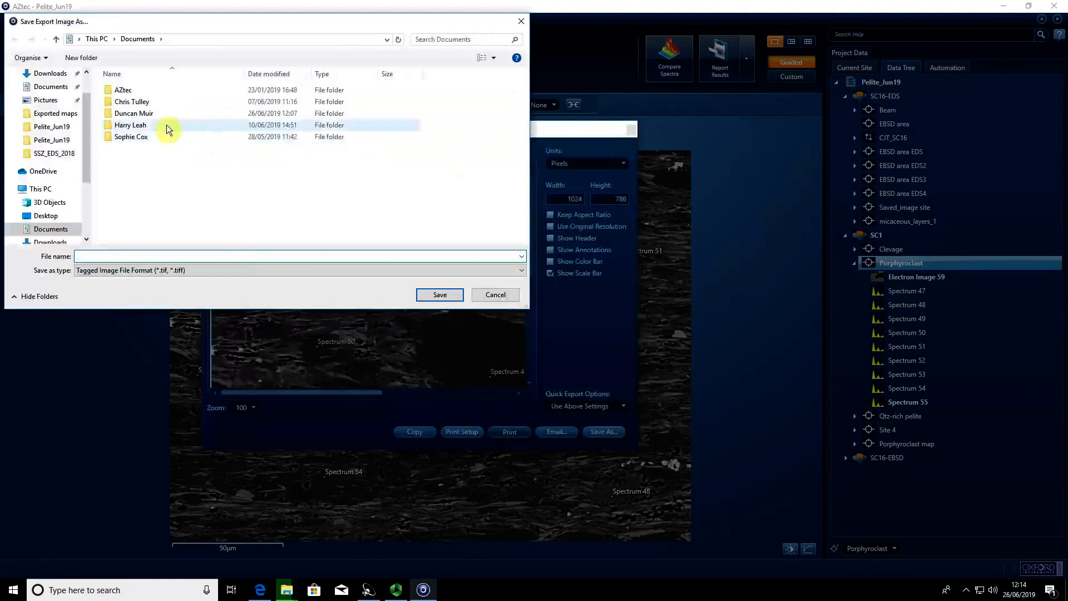
Step: Save the image as a TIFF named 'test' in the user's folder under Documents
double_click(134, 114)
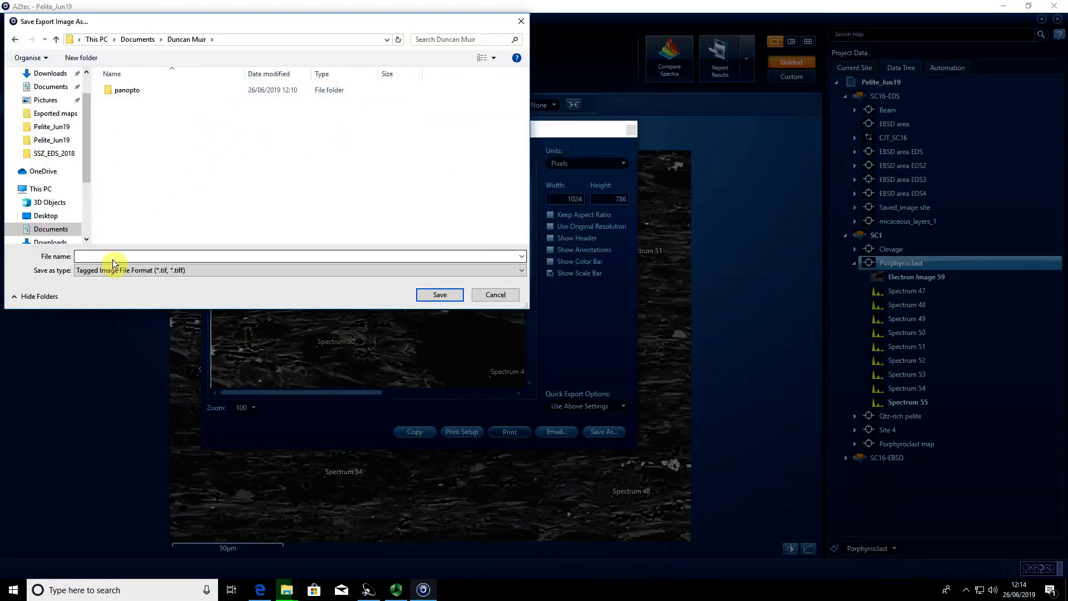
text(tr)
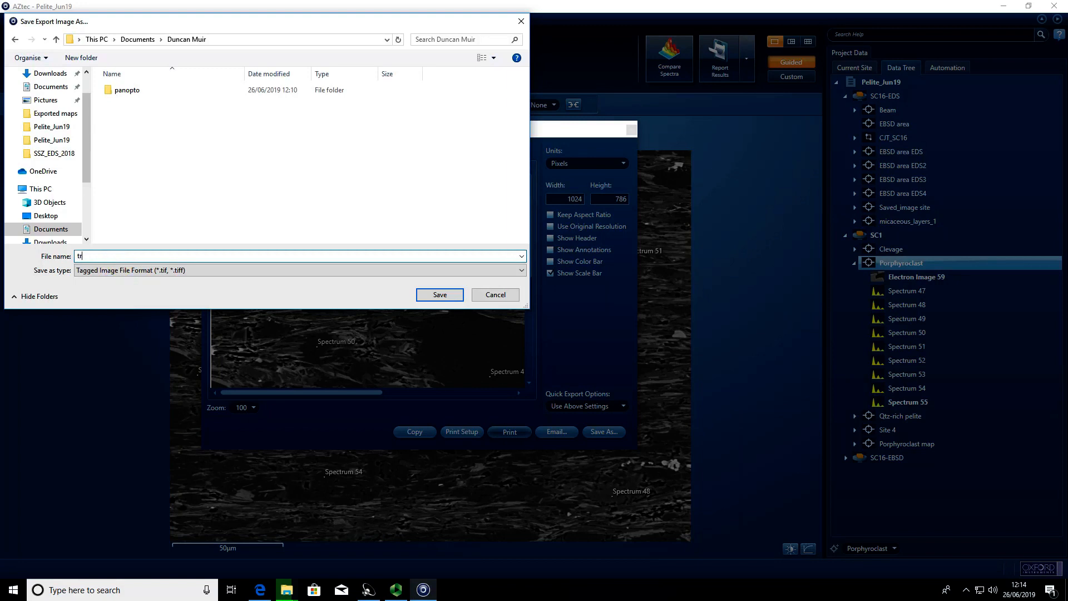
key(Backspace)
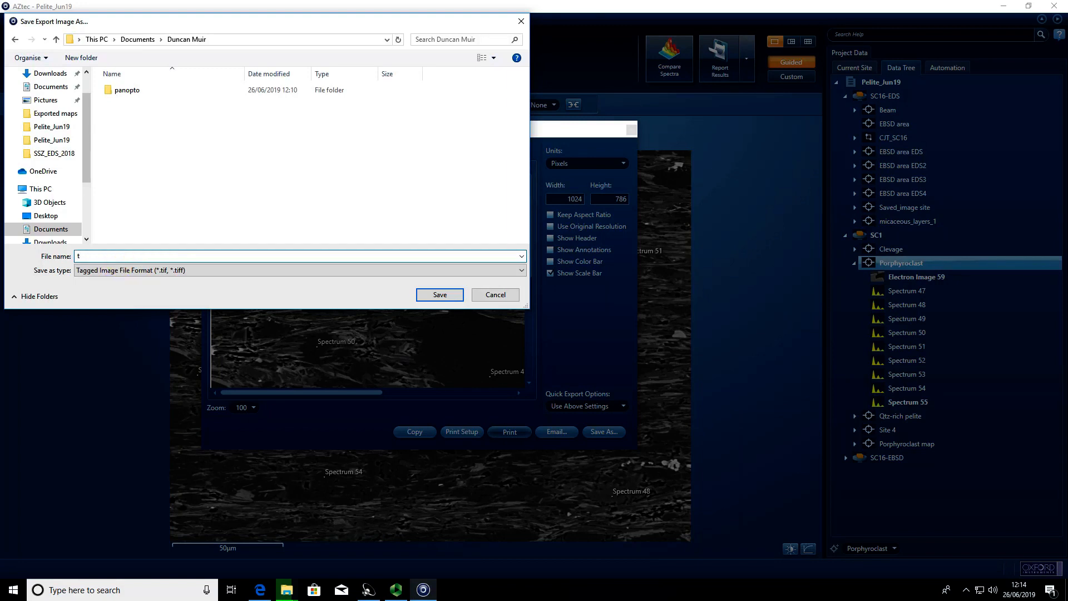
text(est)
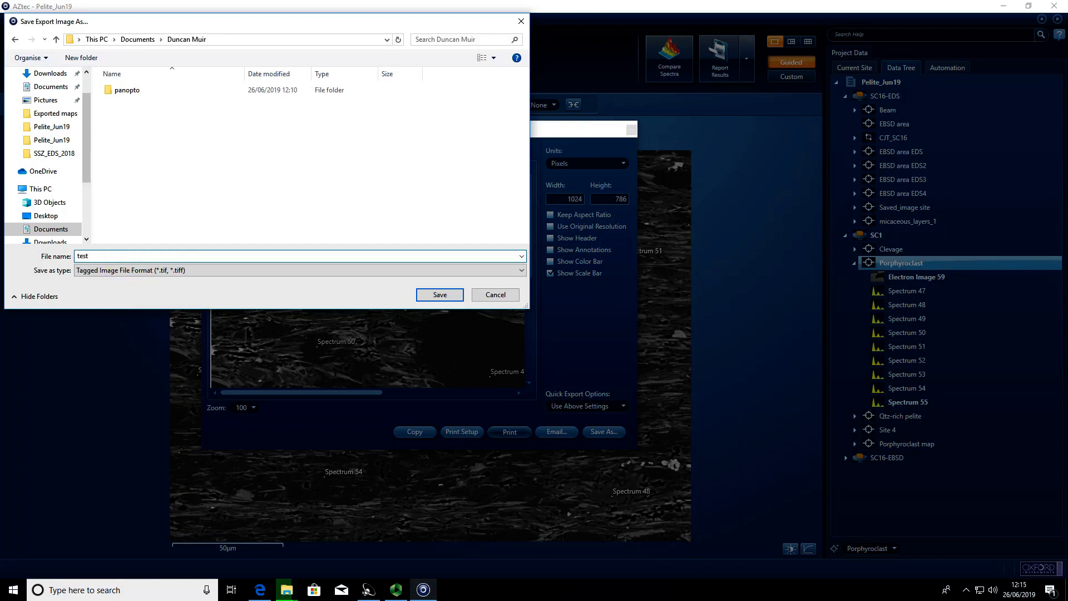
click(438, 294)
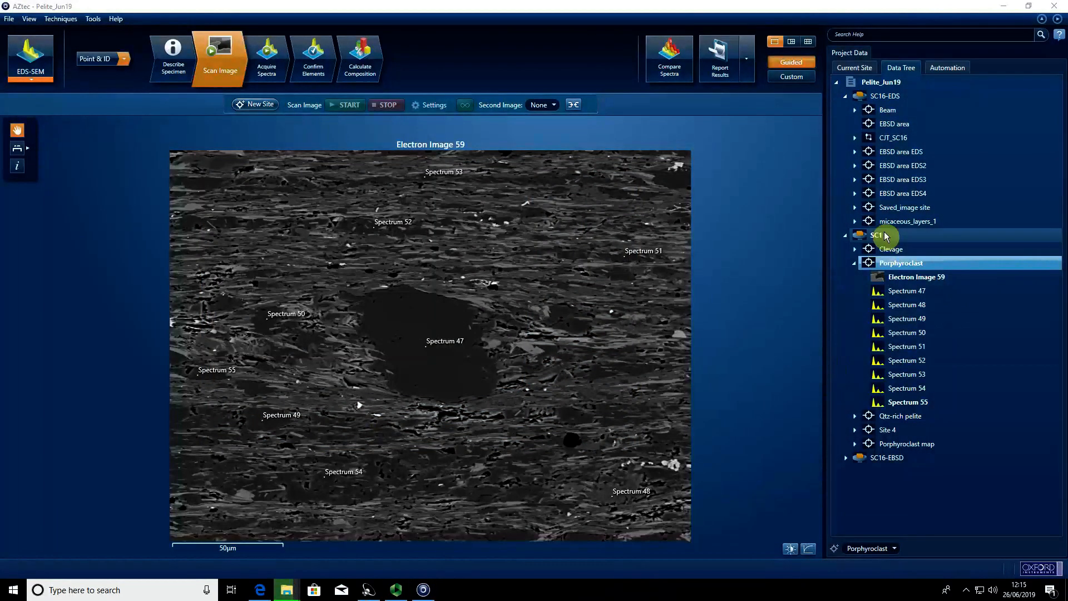
mouse_move(907, 444)
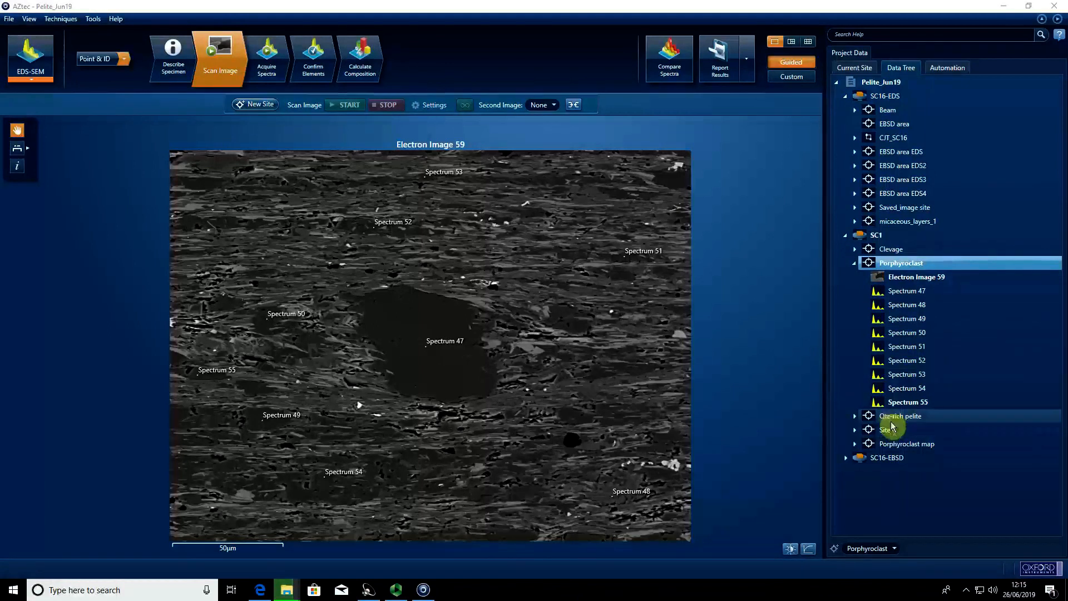
Step: From SC1's Batch Export, include Images as TIF with image export settings and all five sites ticked
right_click(877, 235)
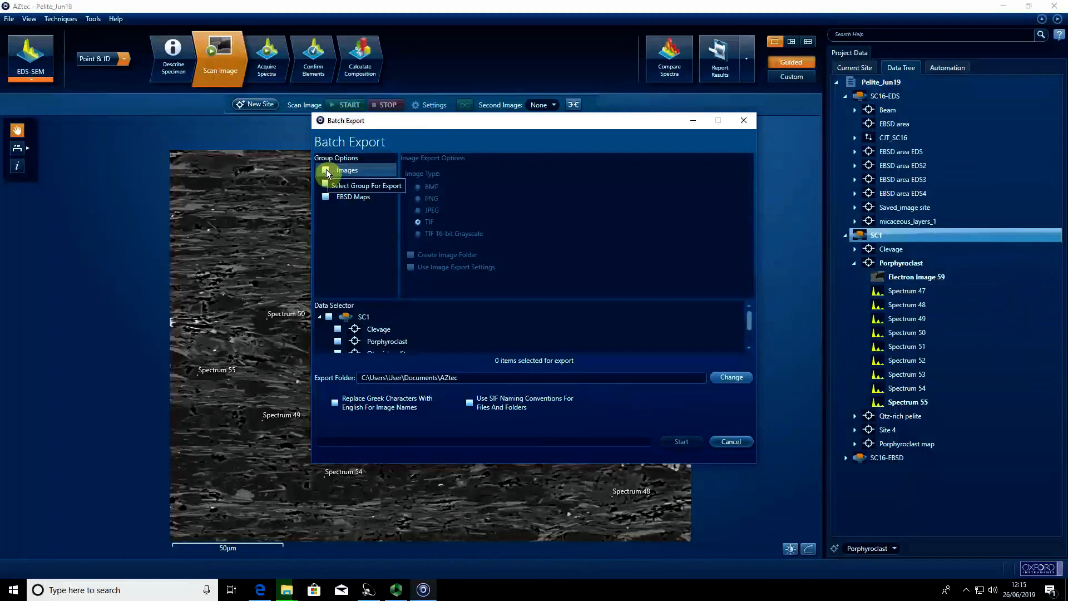
click(326, 169)
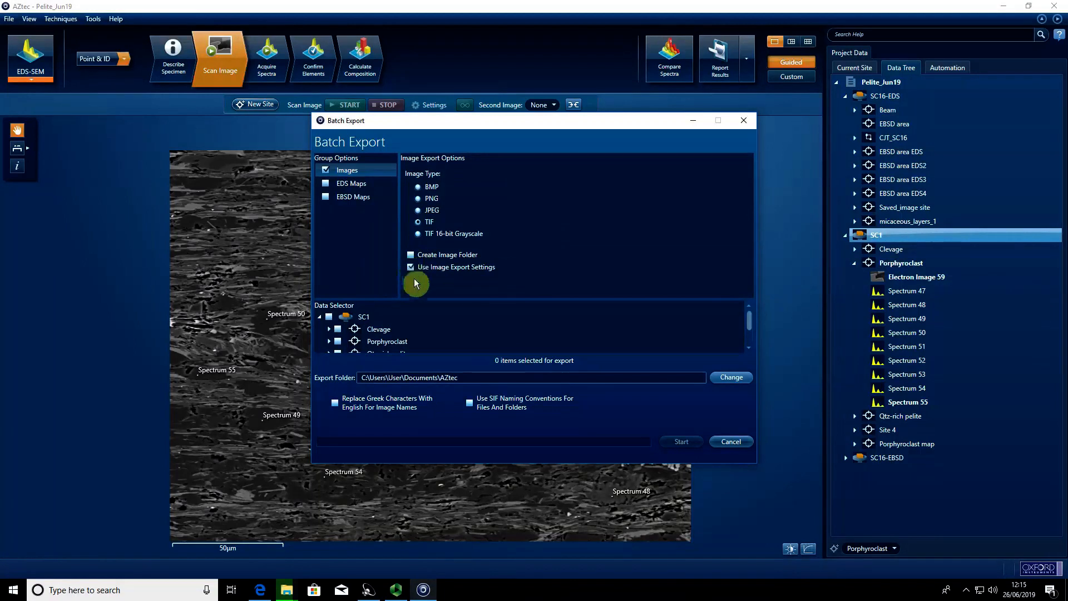
mouse_move(442, 276)
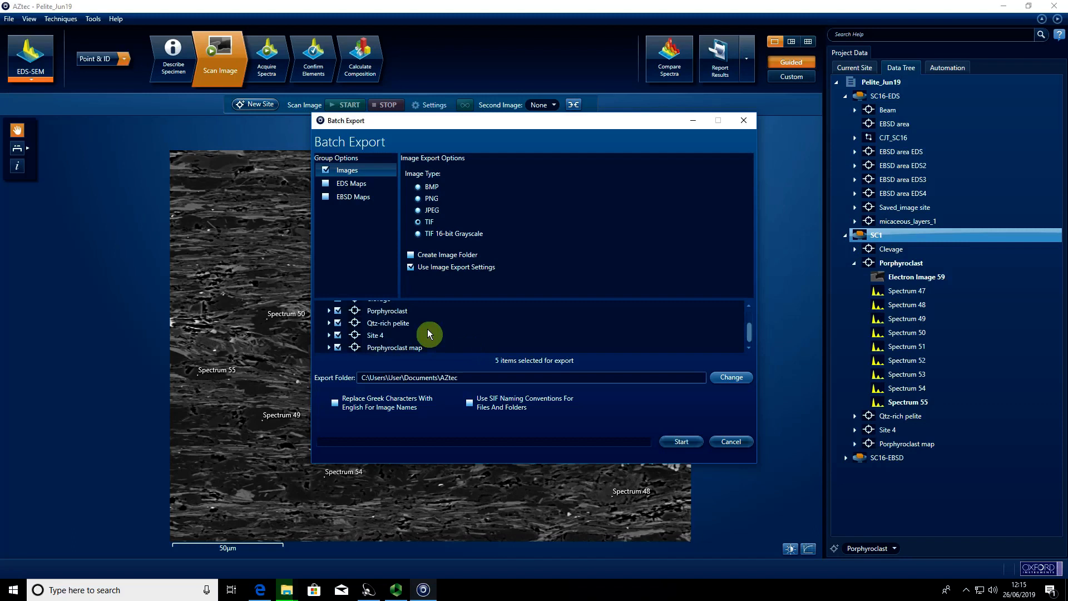
scroll(up, 3)
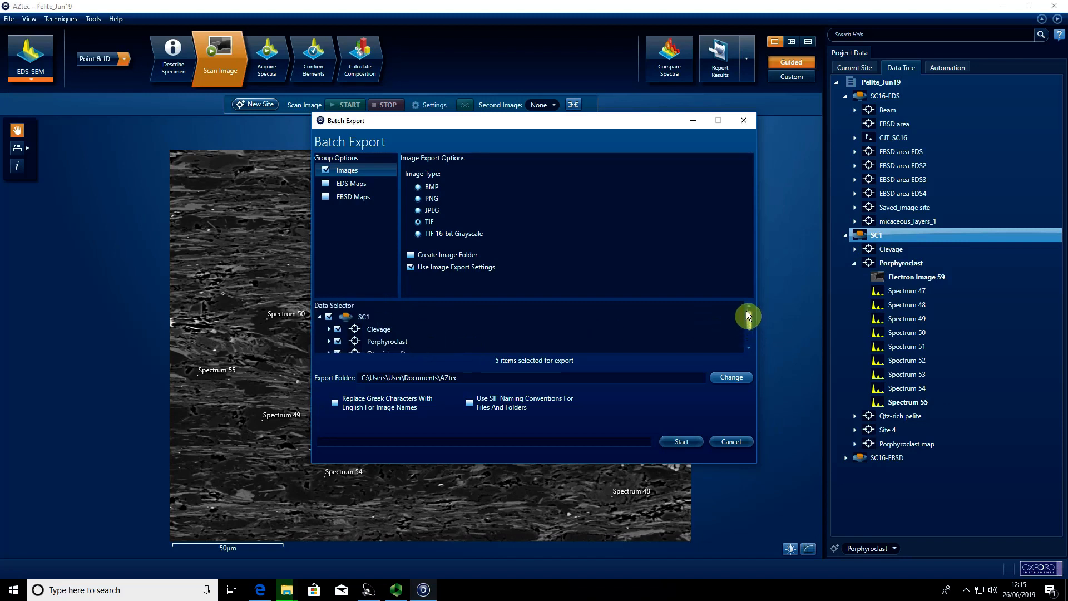
mouse_move(623, 330)
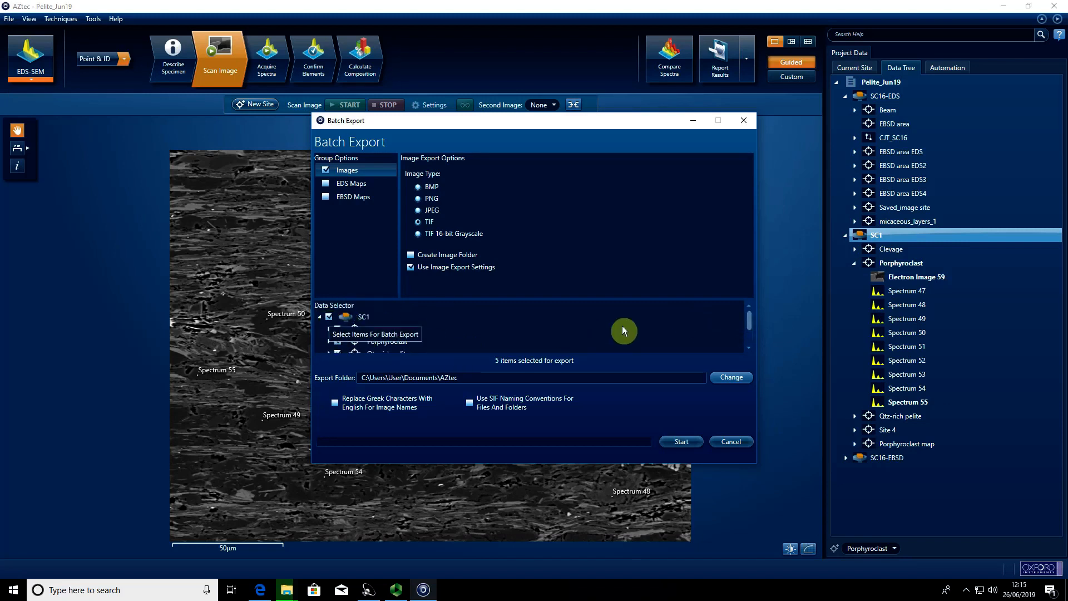
scroll(down, 3)
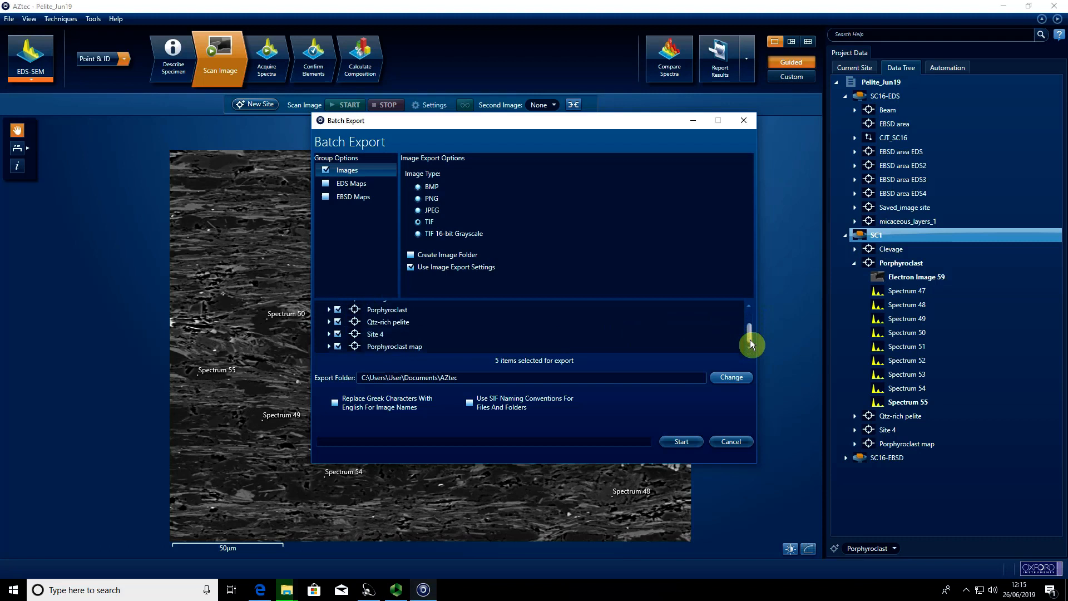
Step: Change the export folder to the user's folder under Documents, raising the not-empty warning
click(730, 377)
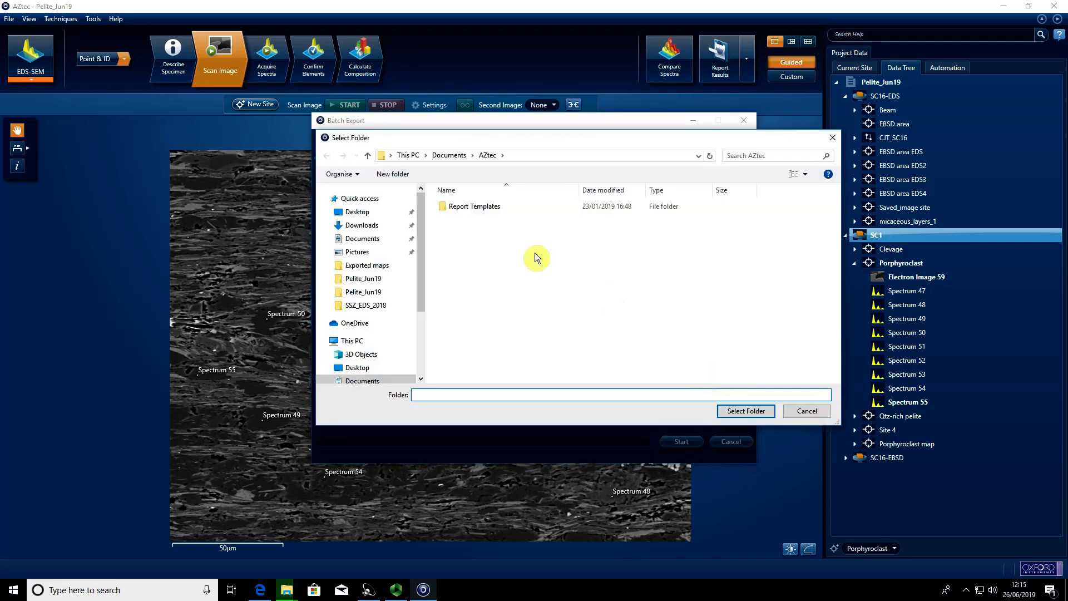
click(362, 238)
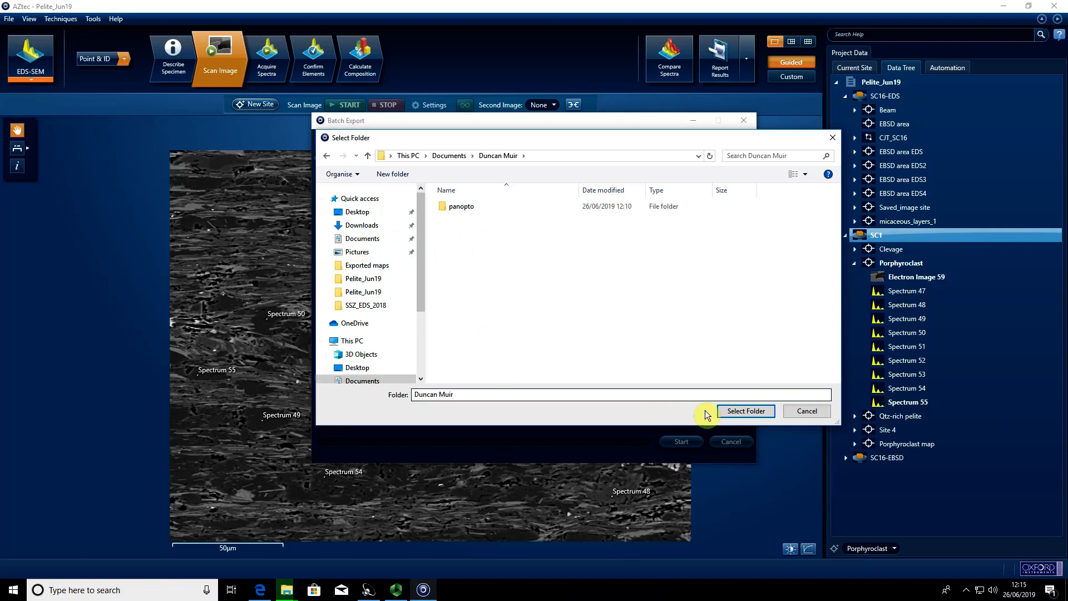
click(746, 411)
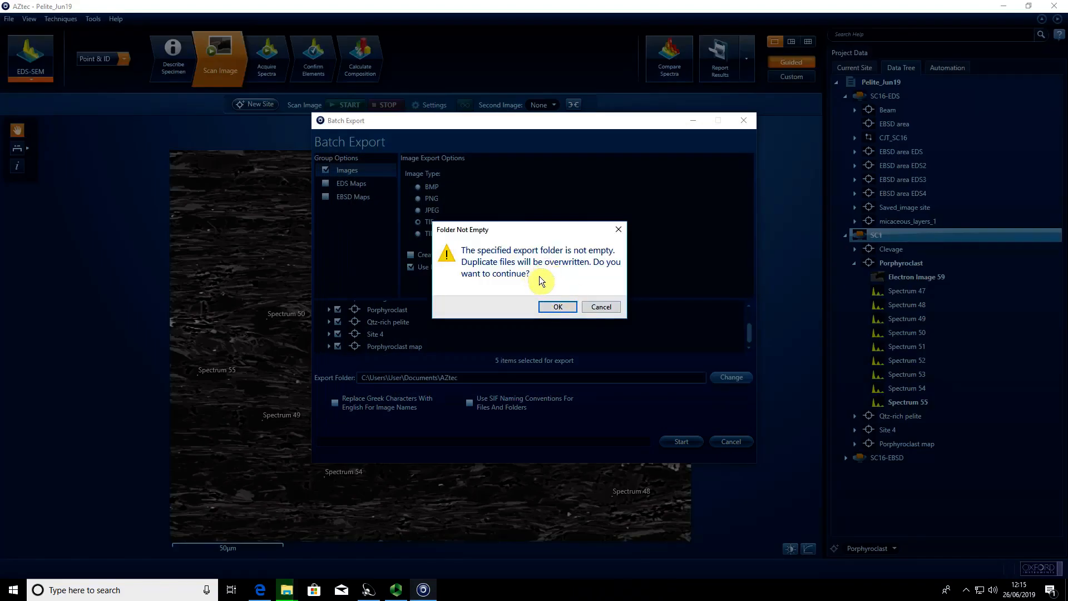
mouse_move(748, 304)
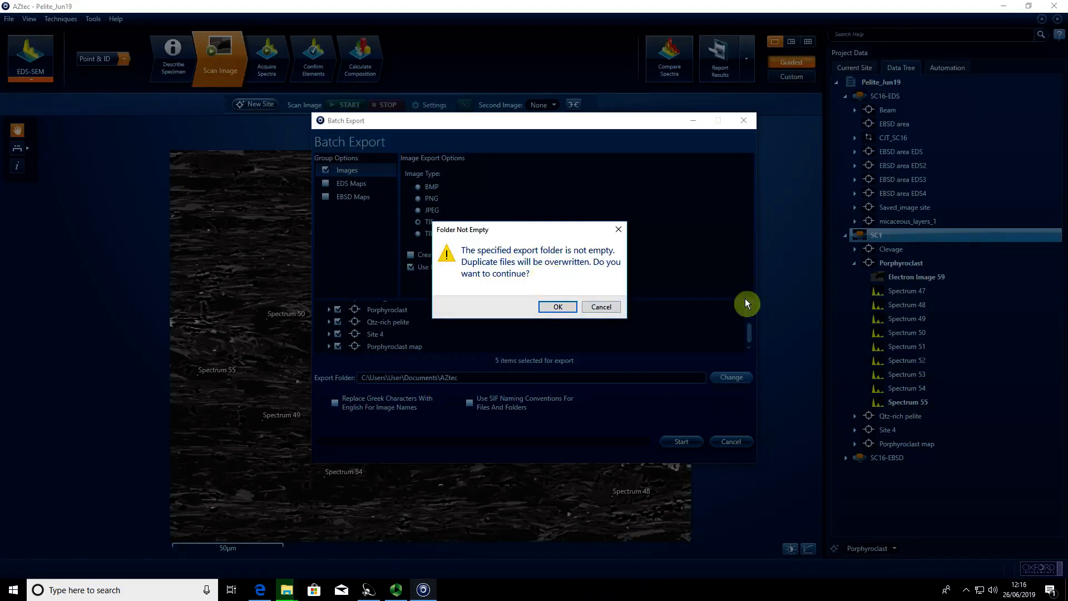
mouse_move(570, 332)
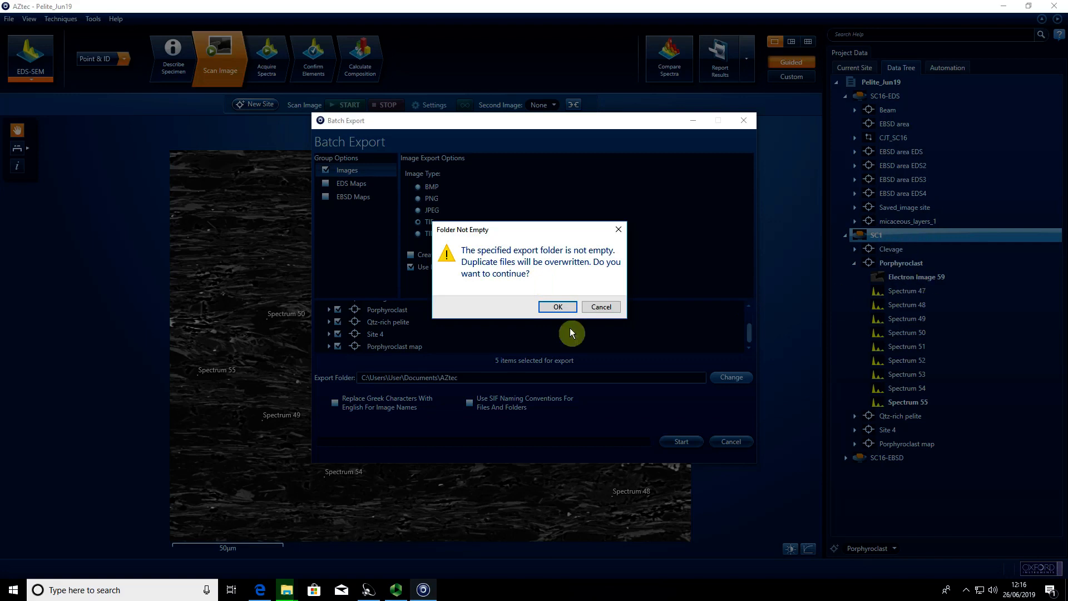
Step: Accept the overwrite warnings, run the batch export of 5 of 5 images and dismiss the finished message
click(556, 307)
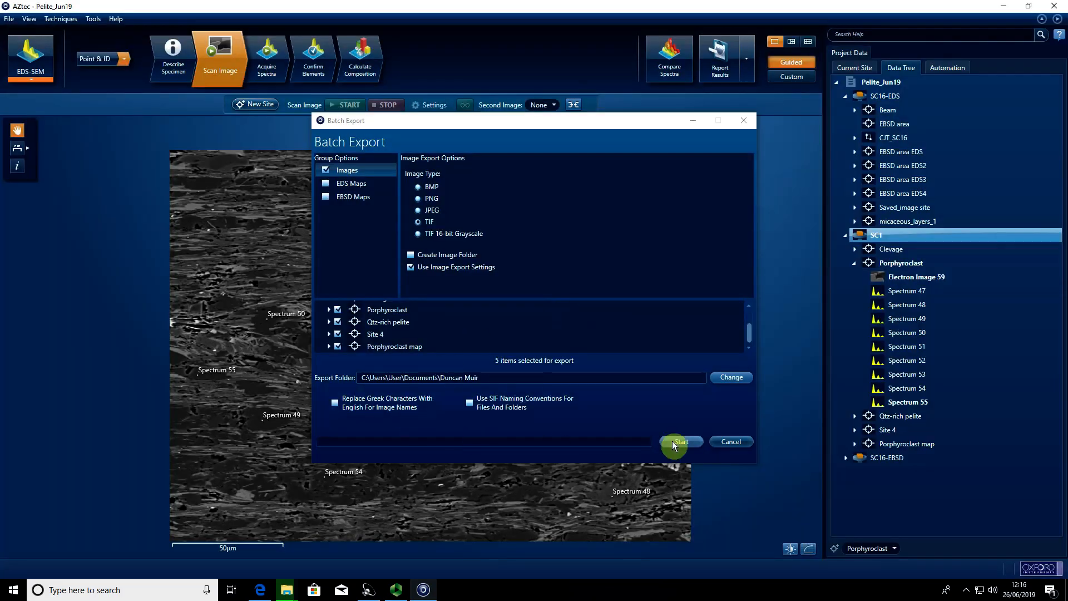
click(679, 442)
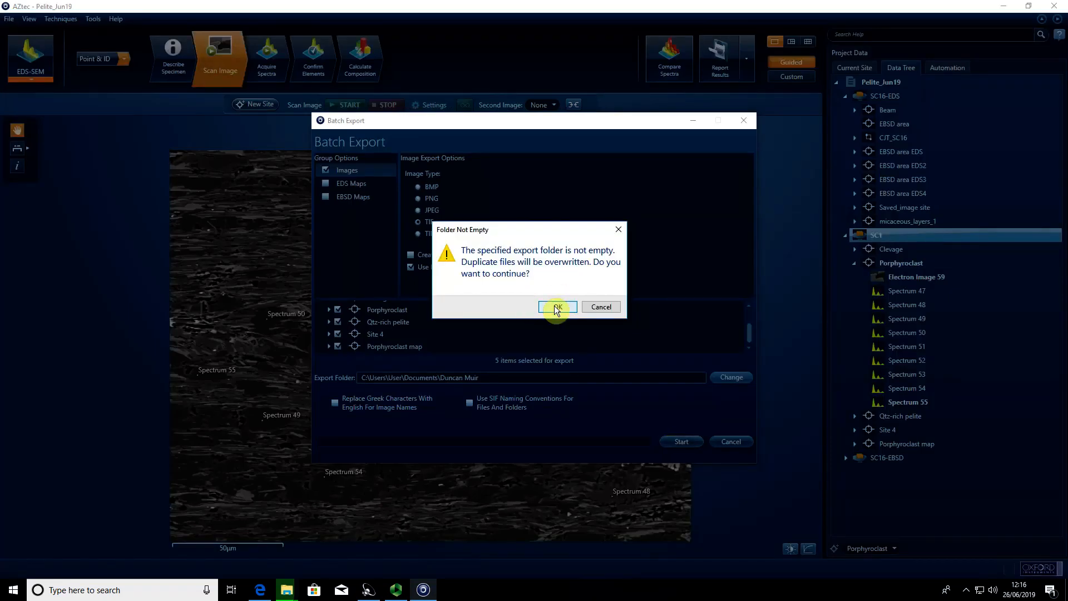
click(556, 307)
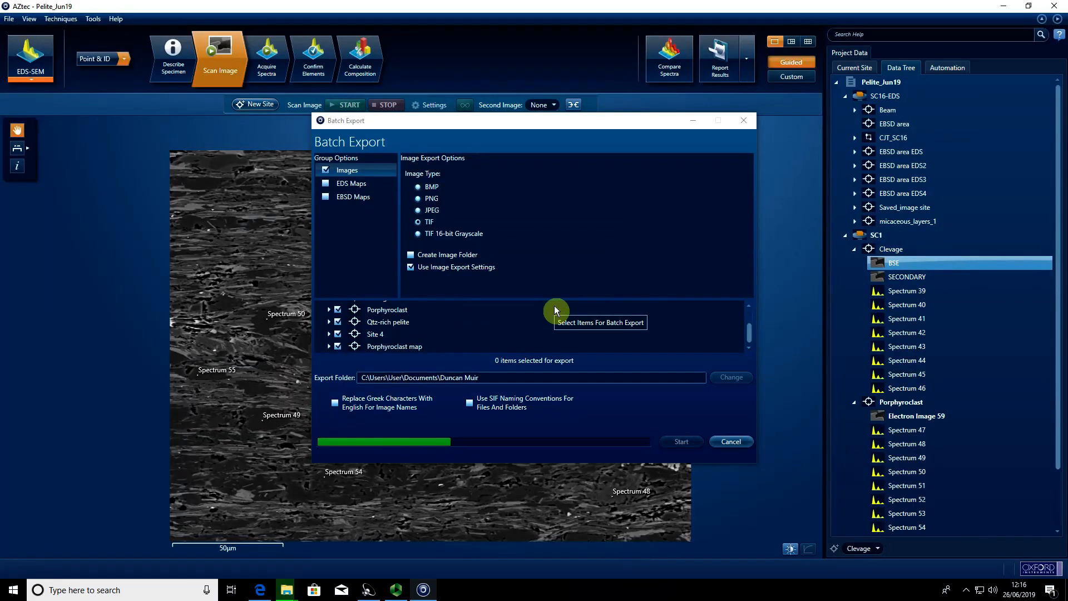
click(680, 441)
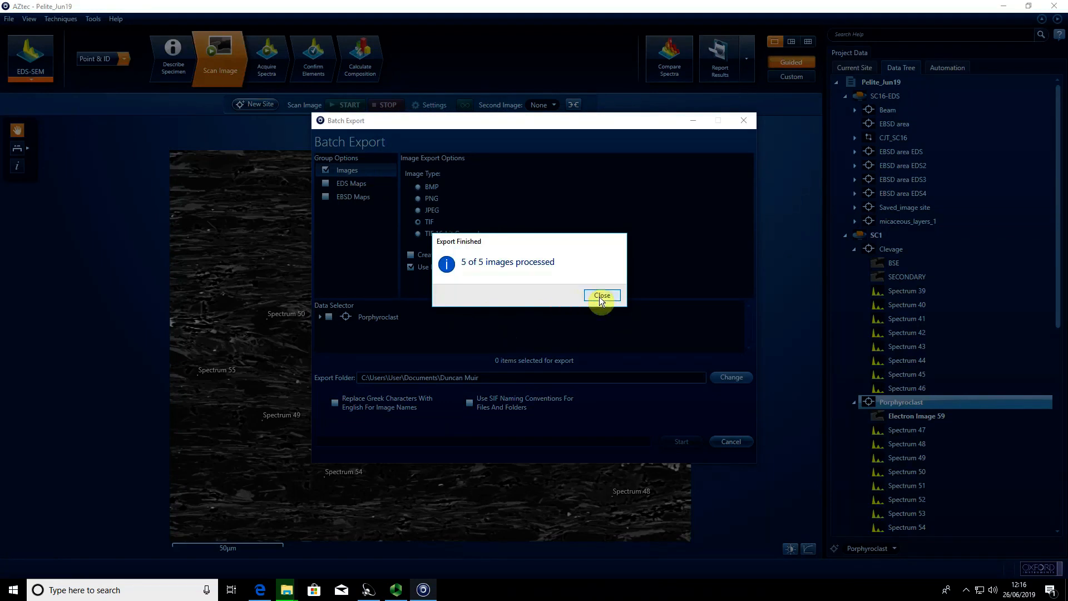
click(602, 295)
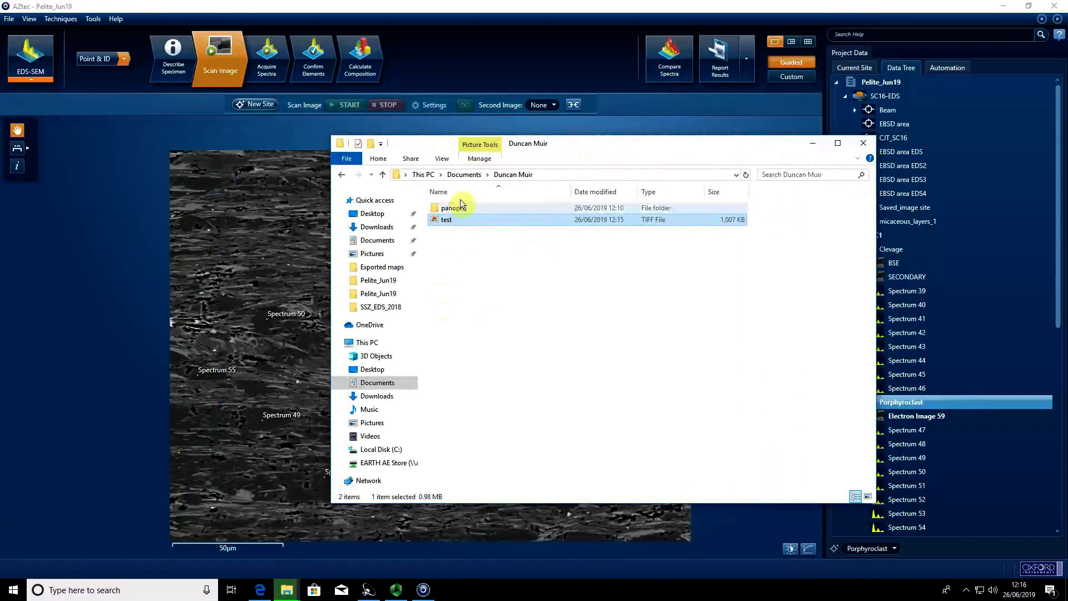
Step: Show the exported TIFFs as Large icons and open the BSE image in Windows Photo Viewer
click(382, 175)
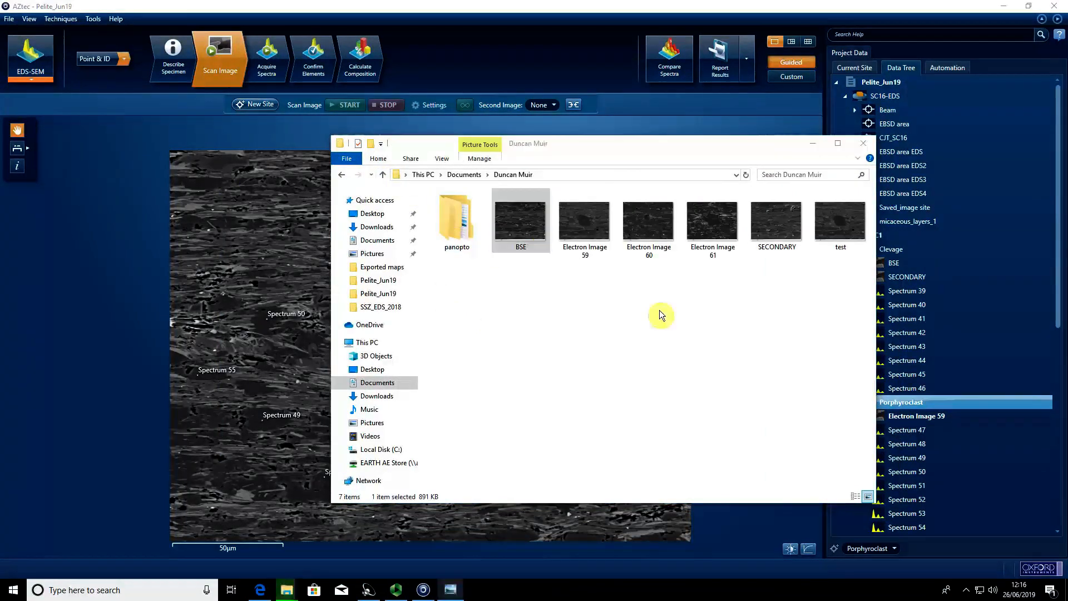
mouse_move(105, 307)
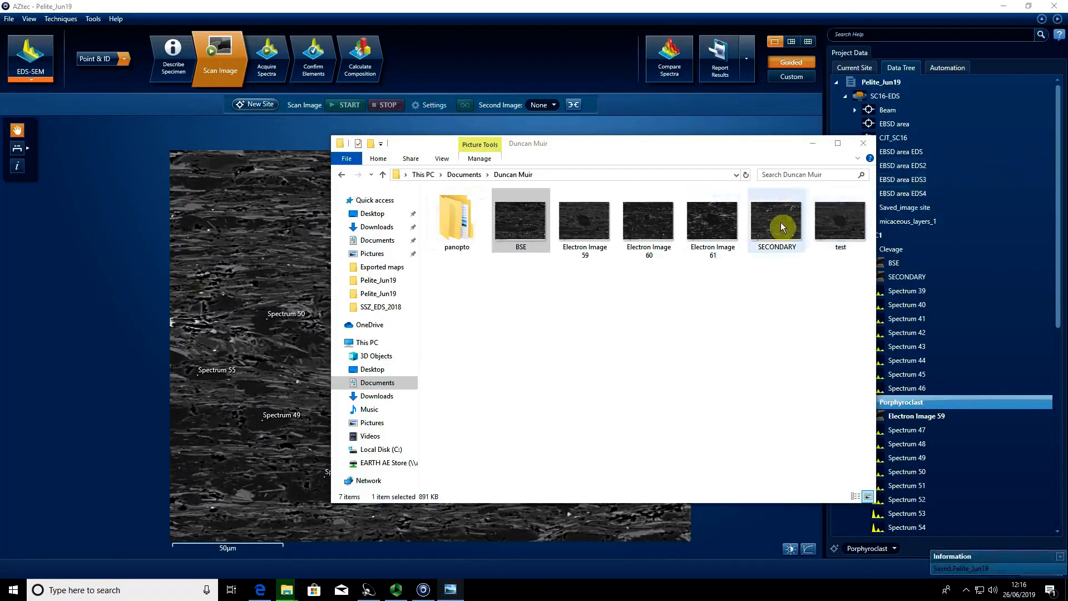
click(584, 219)
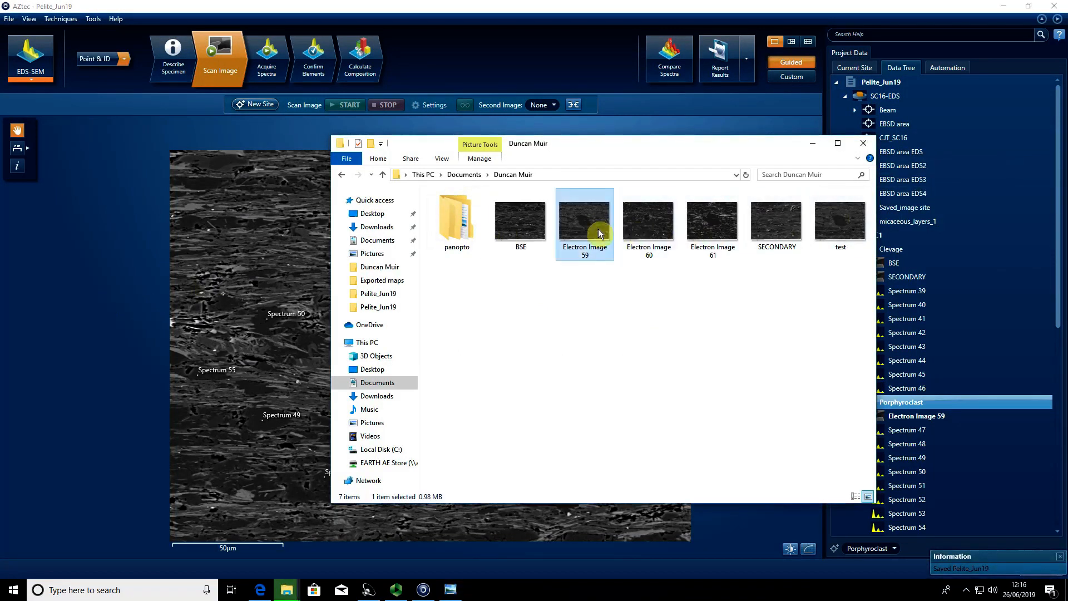
double_click(520, 208)
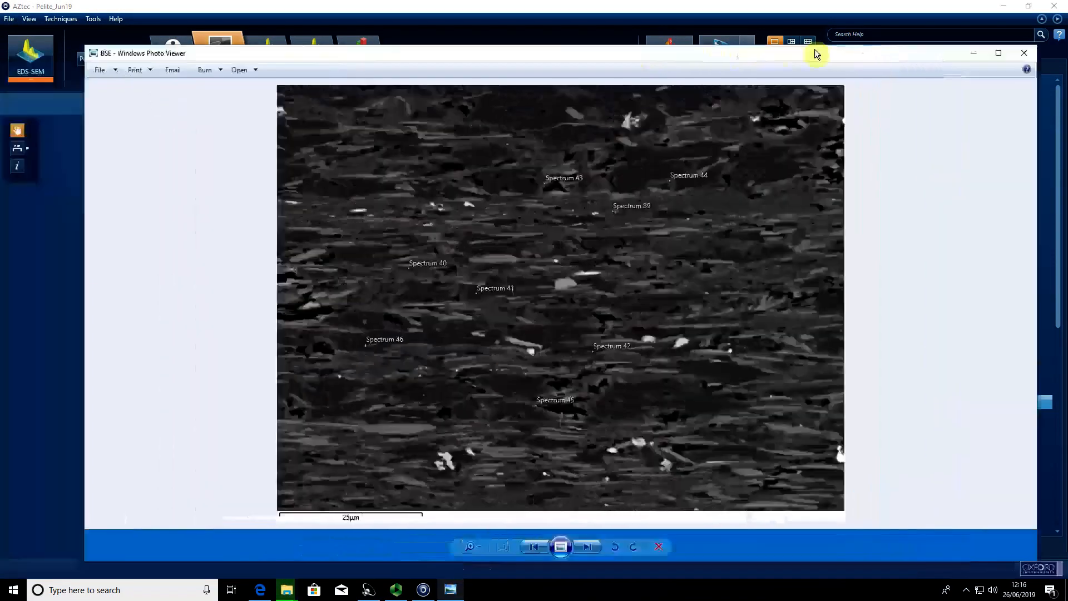